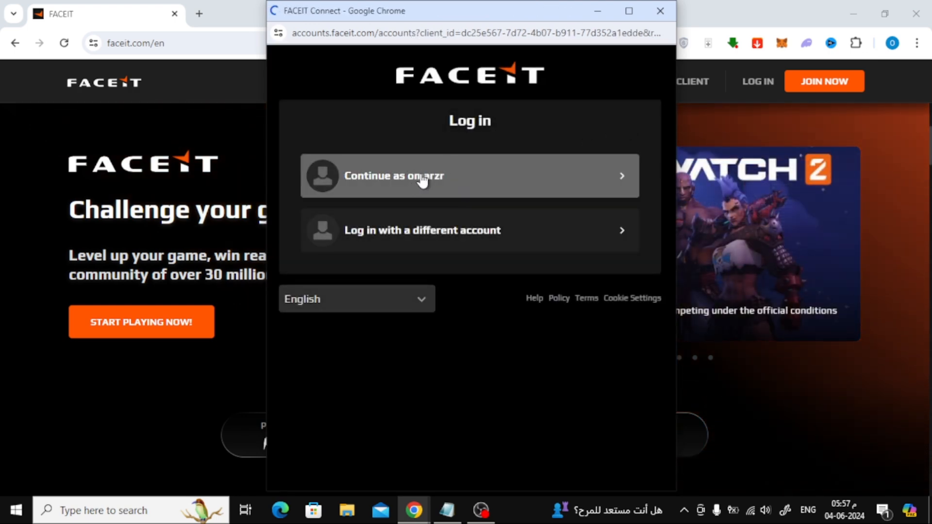
Log in via FACEIT Connect by continuing as the existing account.
click(469, 175)
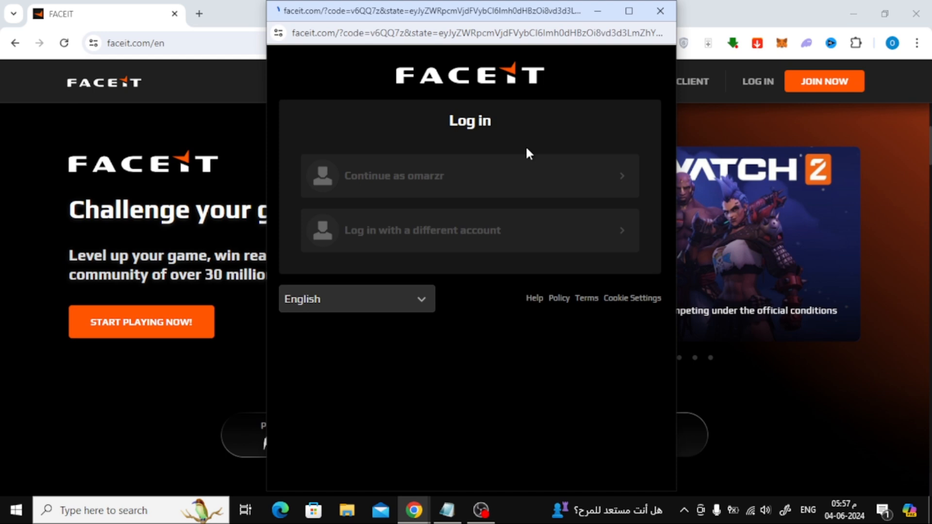
click(469, 176)
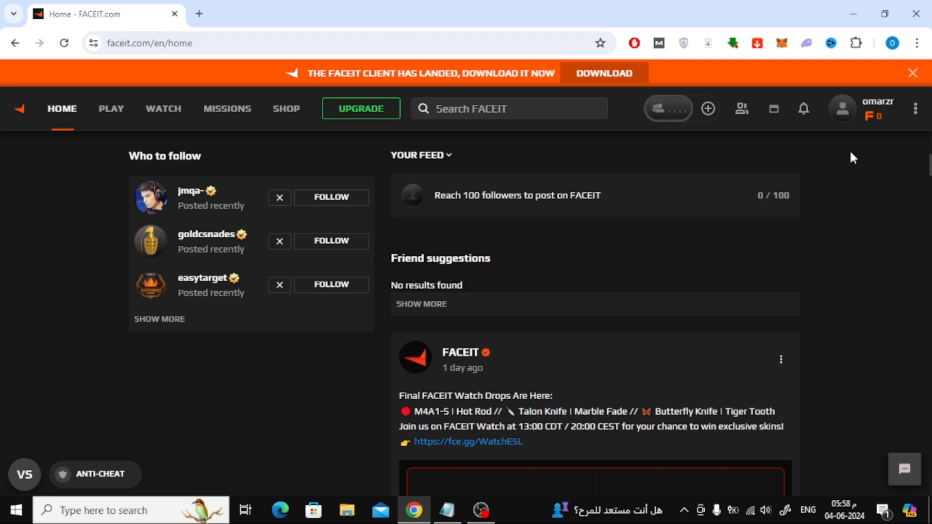
mouse_move(918, 114)
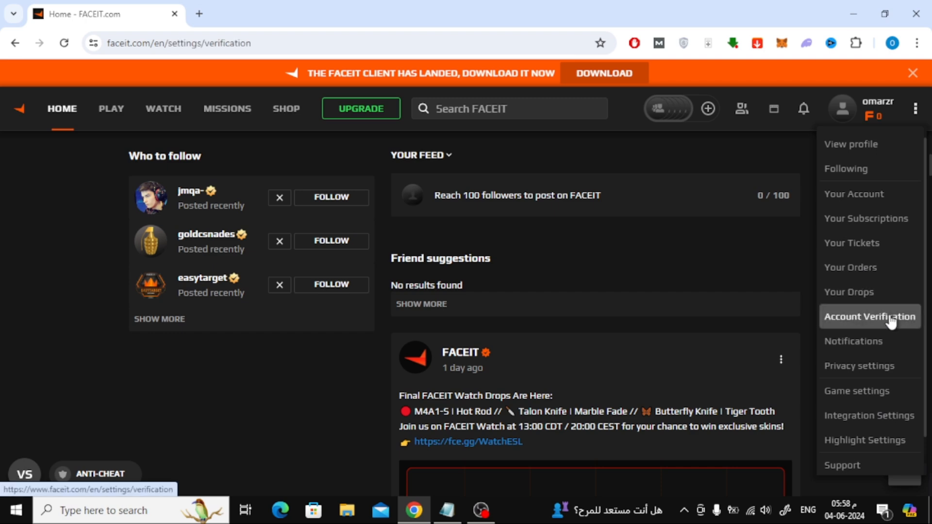
Go to Account Verification from the profile menu and reach the Get Verified section.
click(868, 316)
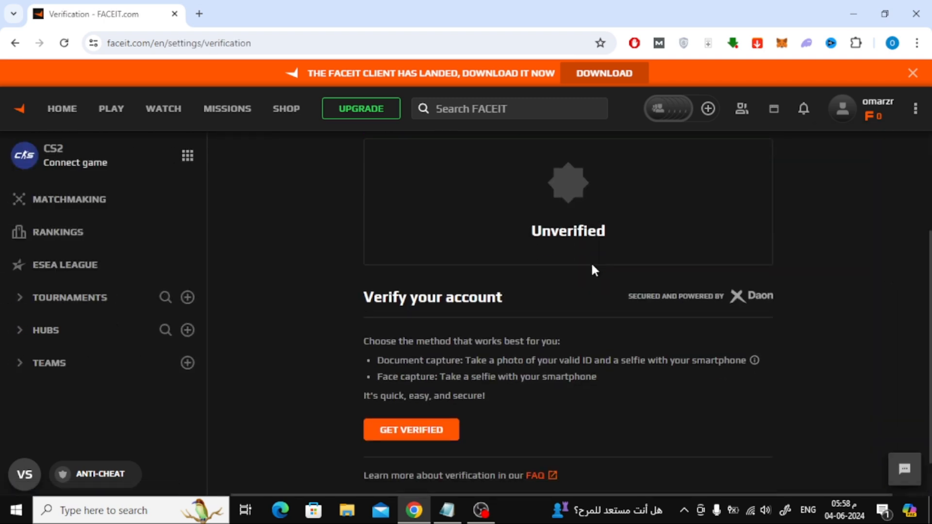
scroll(down, 3)
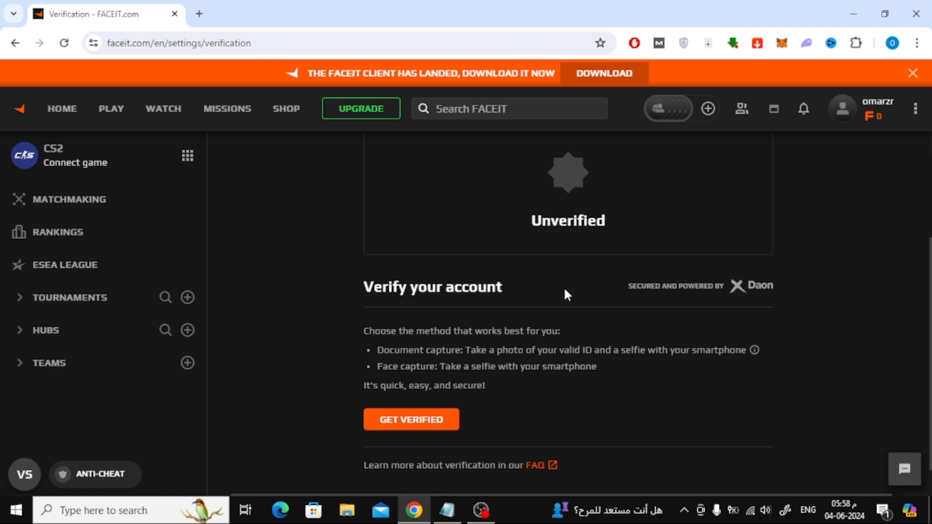
mouse_move(463, 381)
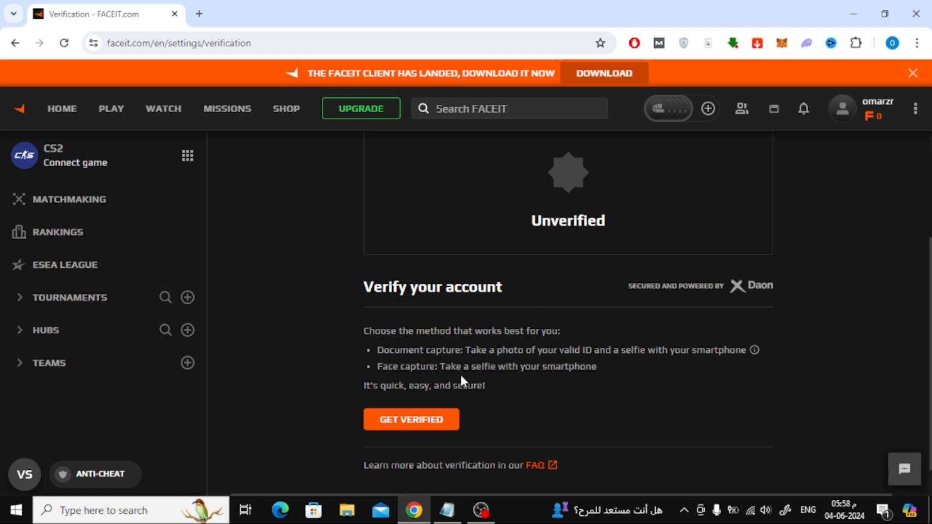
mouse_move(428, 424)
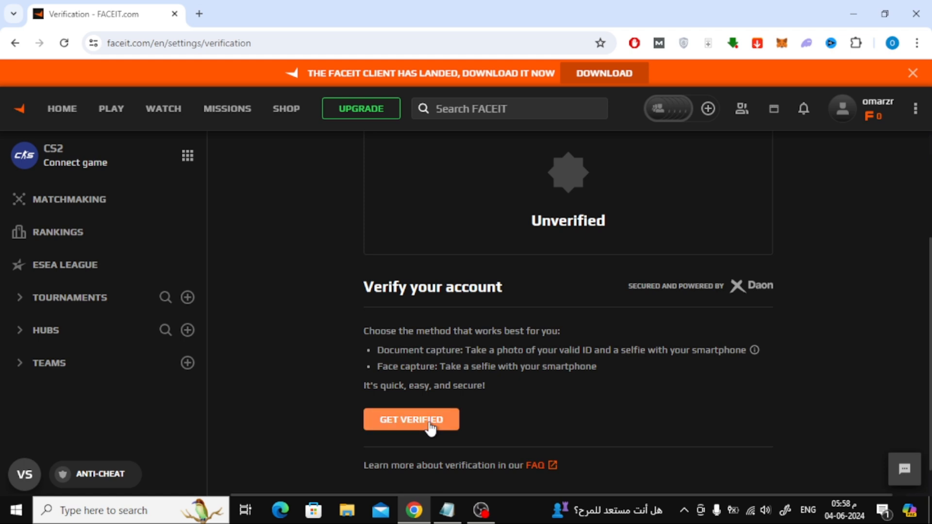
Start Get Verified and confirm all four checks: main account, no glasses, ID in hand, supported browser.
click(410, 419)
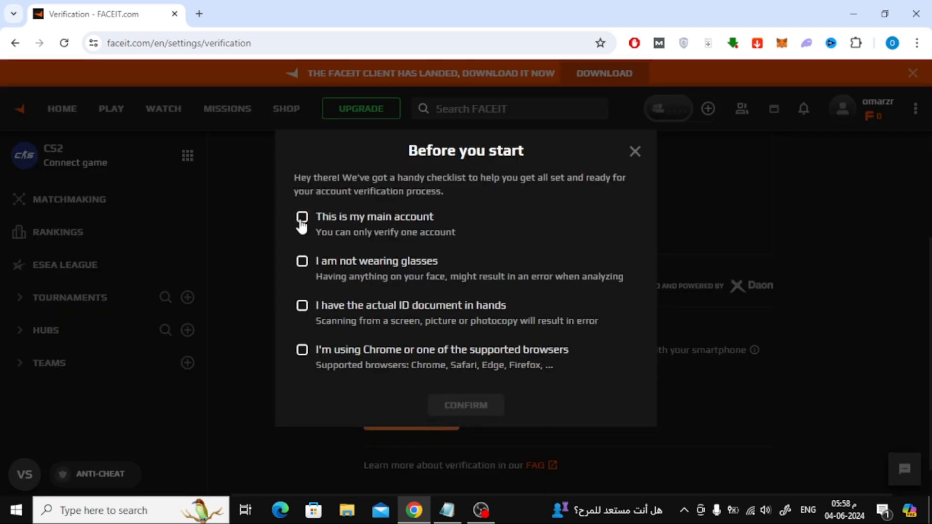
click(301, 218)
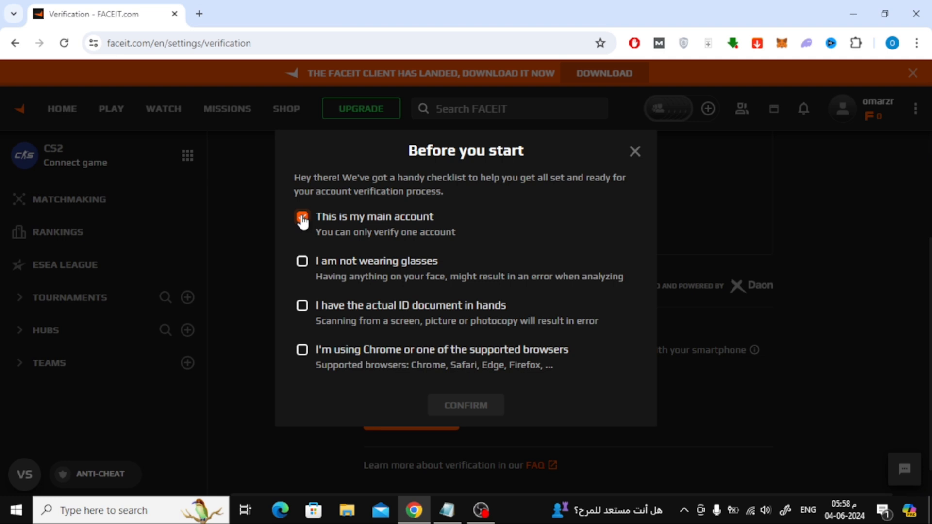
click(301, 261)
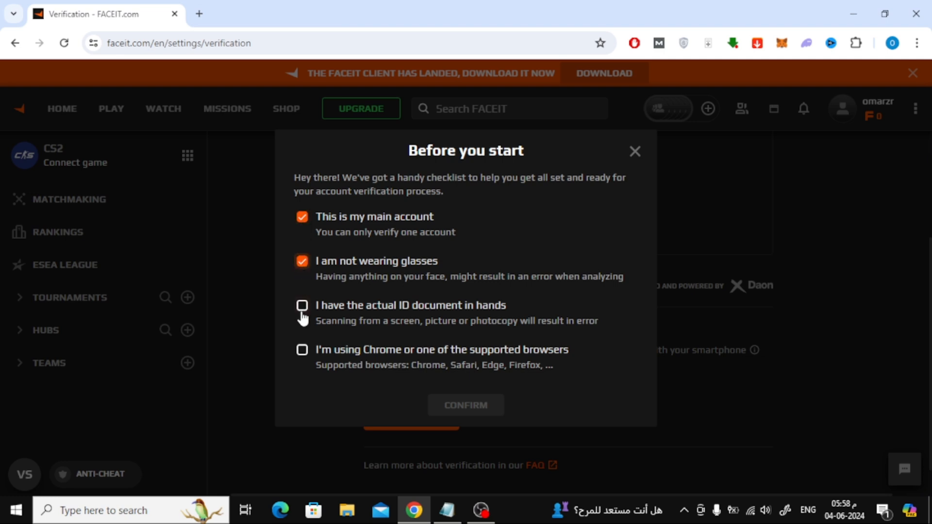
click(302, 305)
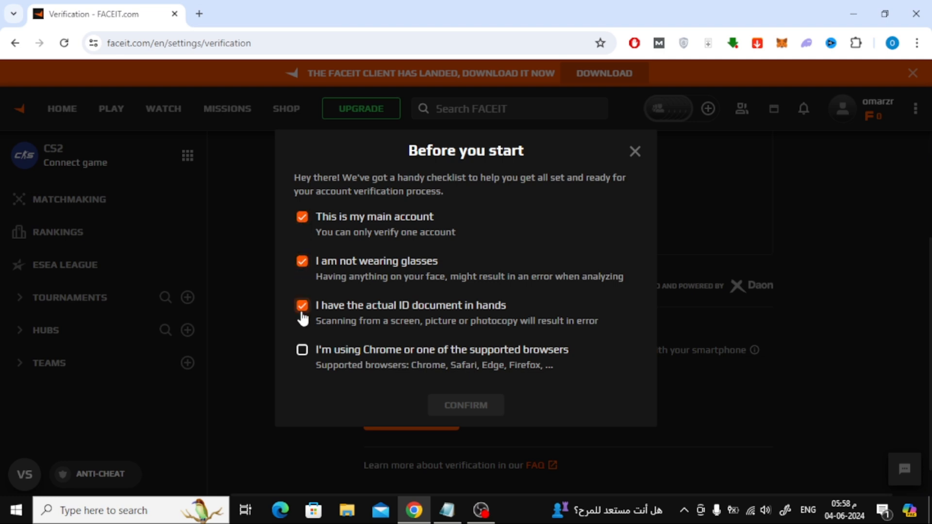
click(302, 350)
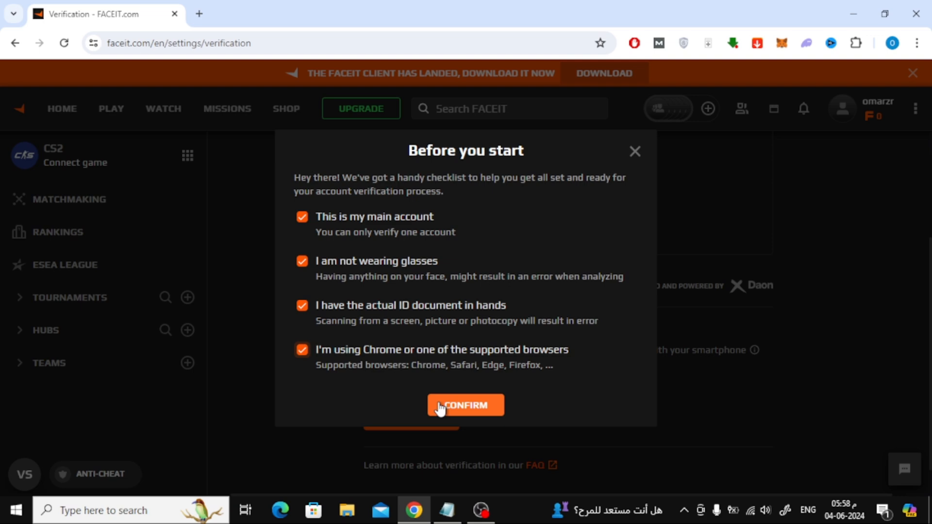
click(465, 404)
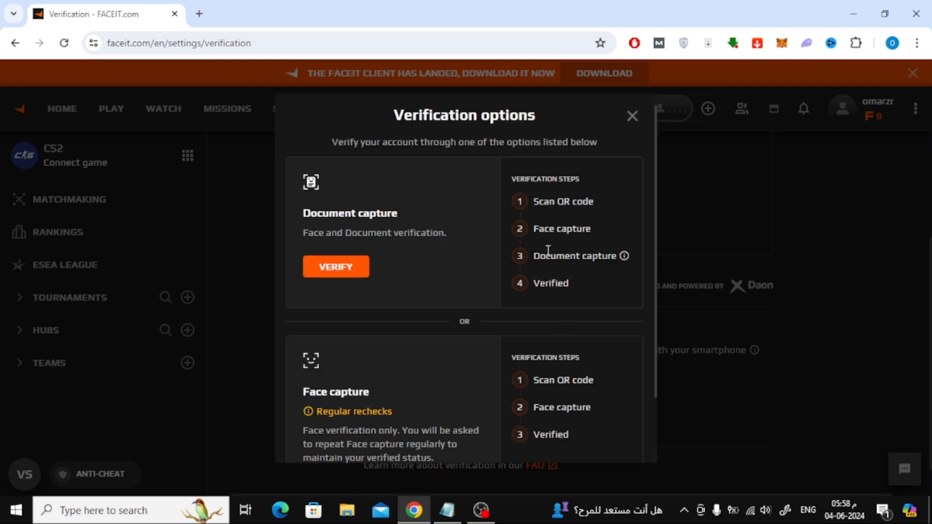
mouse_move(518, 219)
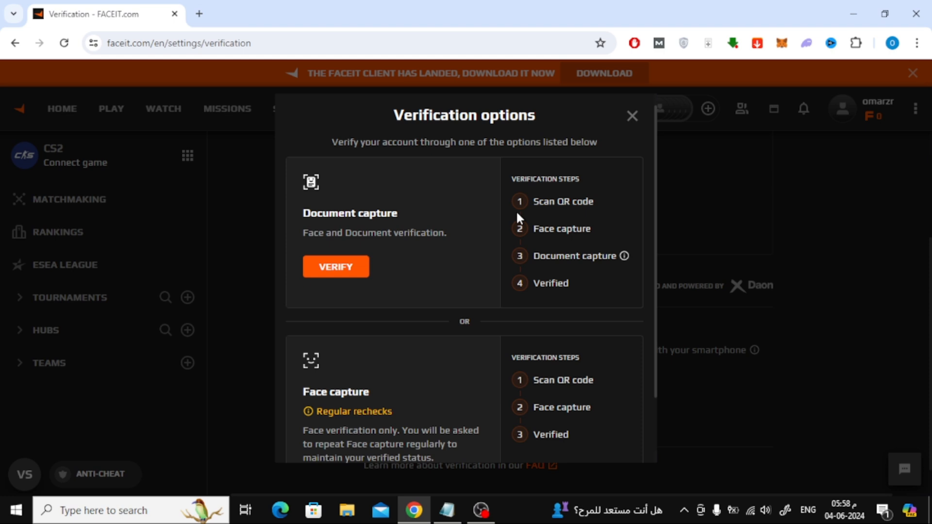
Choose Verify under Document capture as the verification method.
scroll(down, 3)
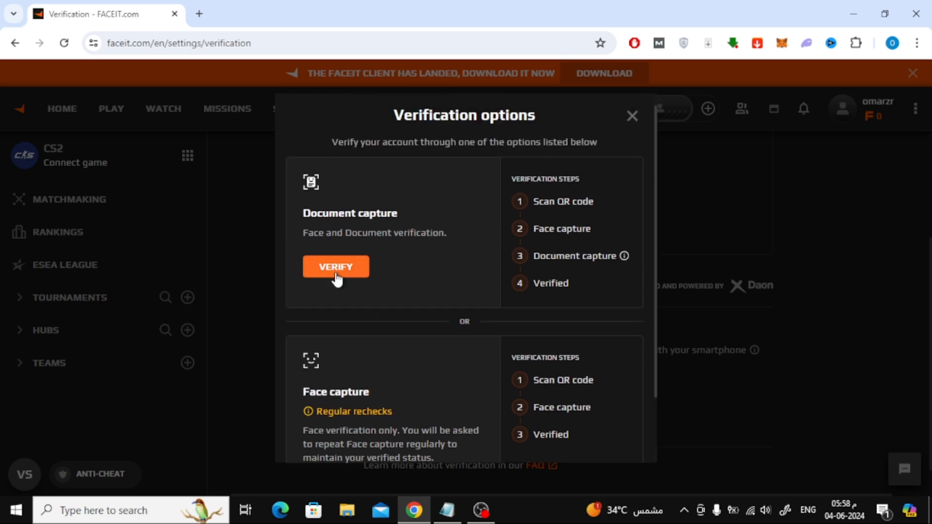
click(336, 267)
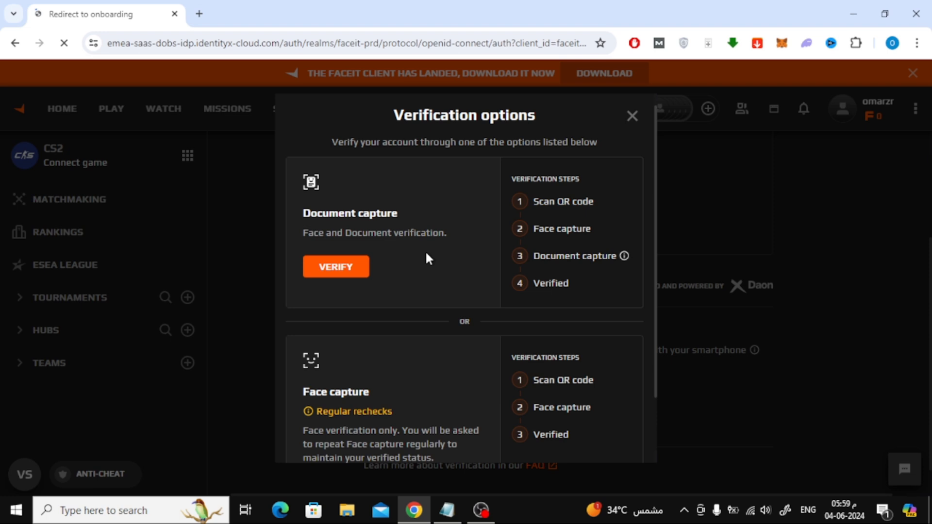
Begin Daon identity verification with Get Started on the Verify your identity page.
click(335, 266)
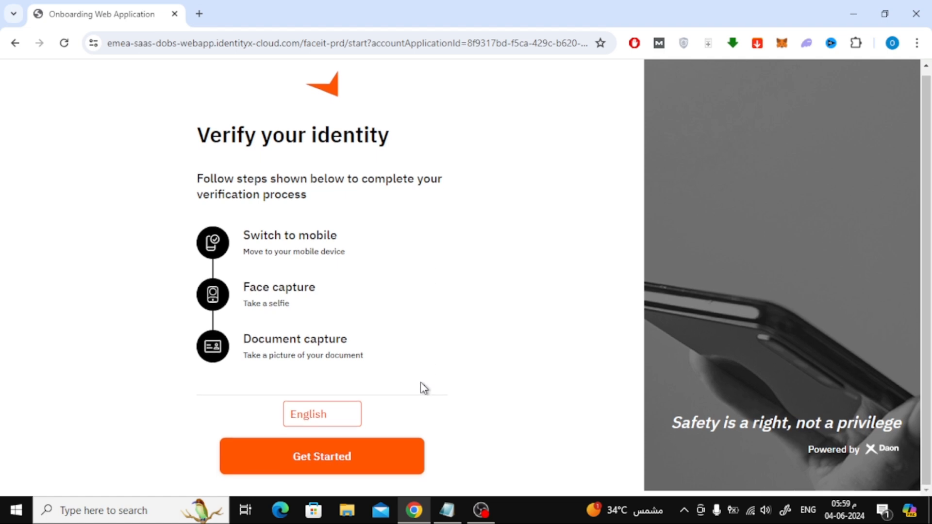
click(321, 456)
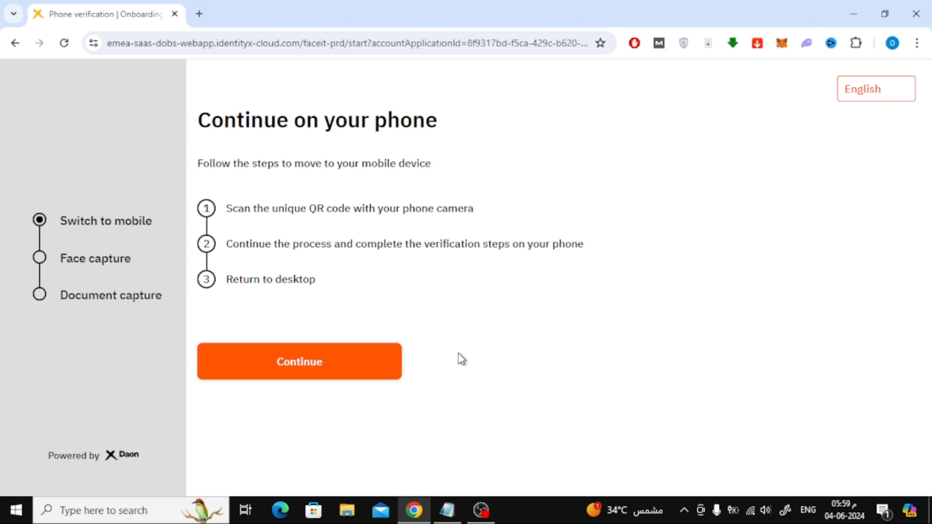
mouse_move(439, 361)
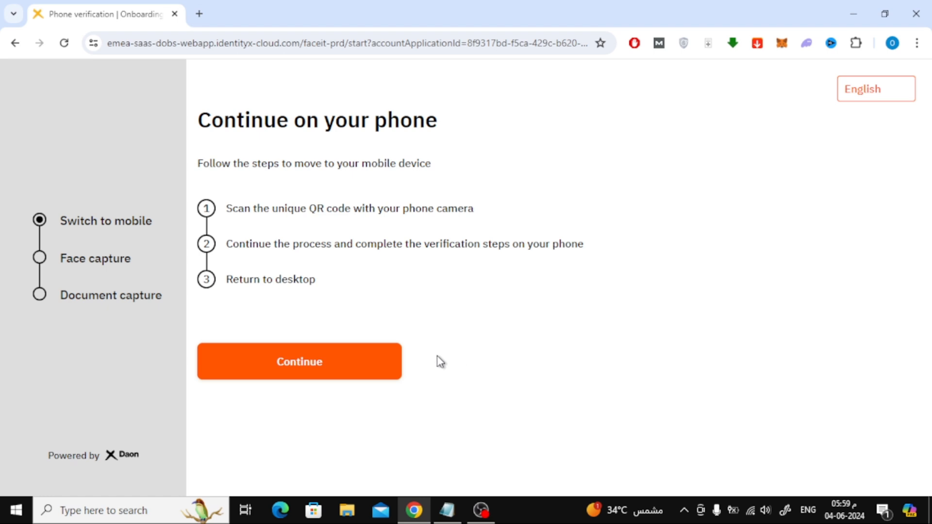
Continue past the Continue on your phone instructions to hand off to mobile.
click(298, 361)
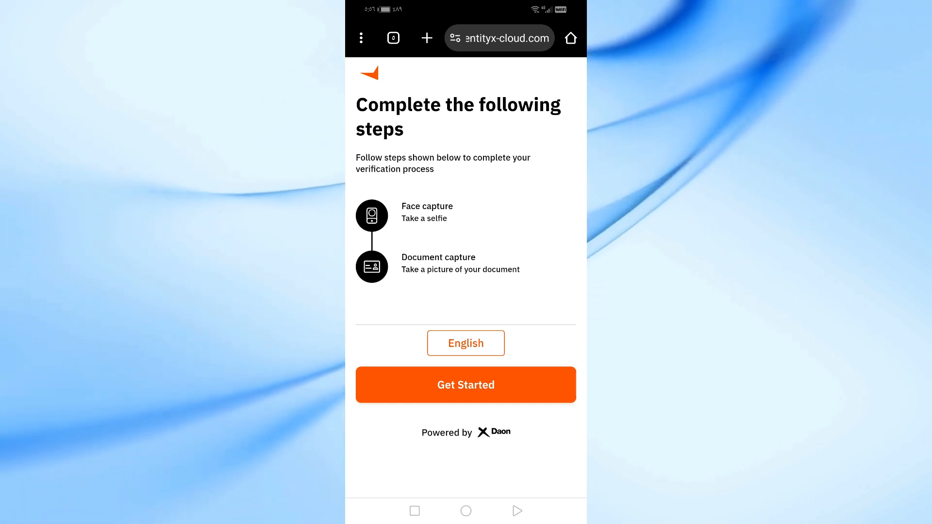
Start the Face capture step on the phone, reaching the Take a selfie instructions.
click(465, 384)
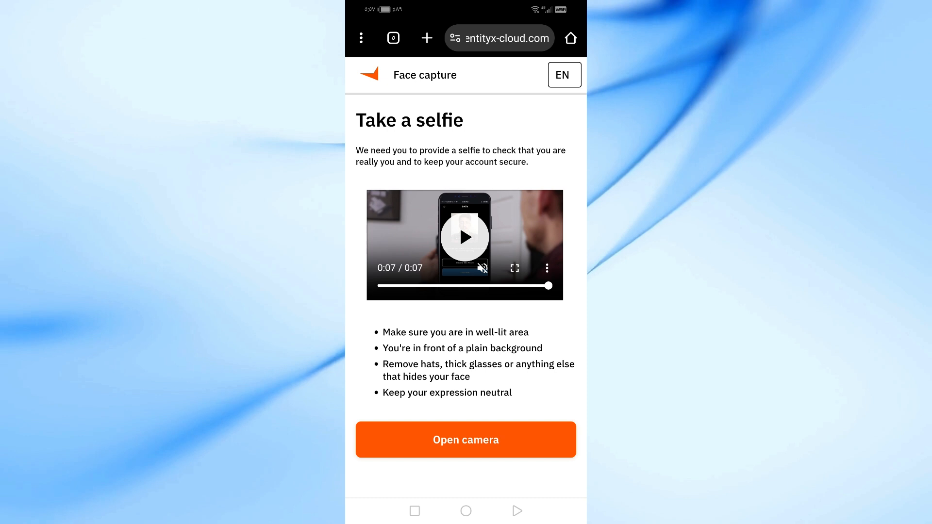